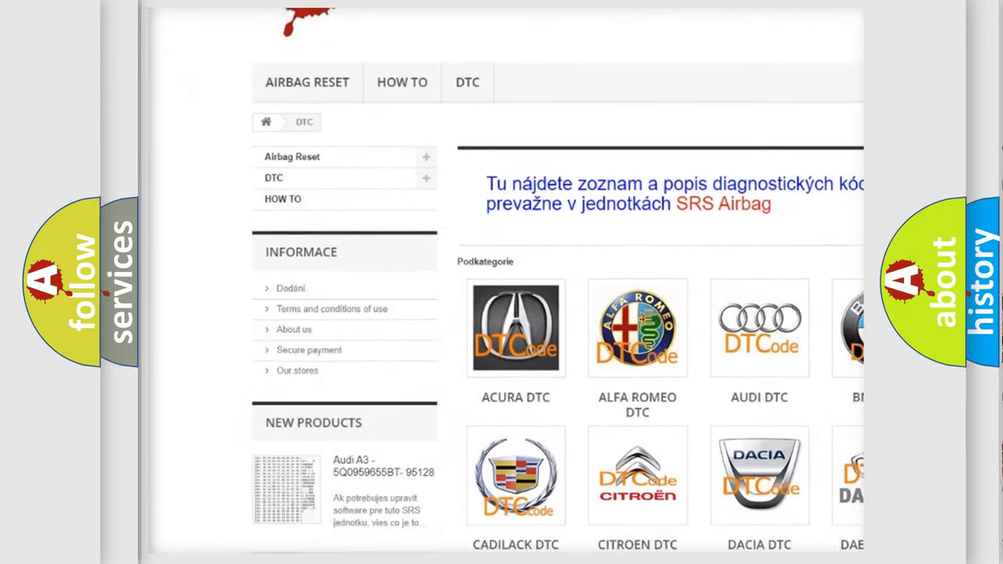
pyautogui.scroll(-3)
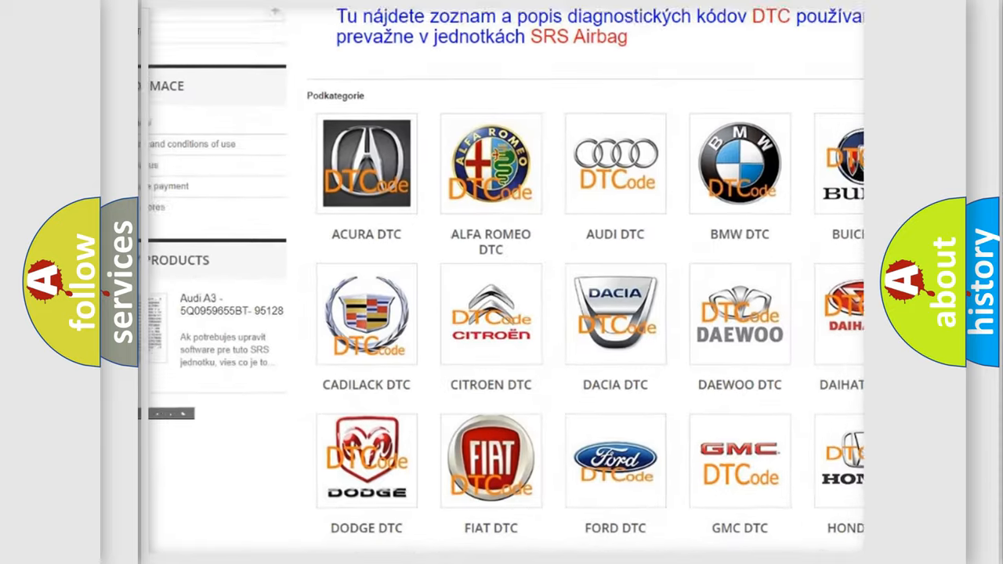
pyautogui.scroll(-3)
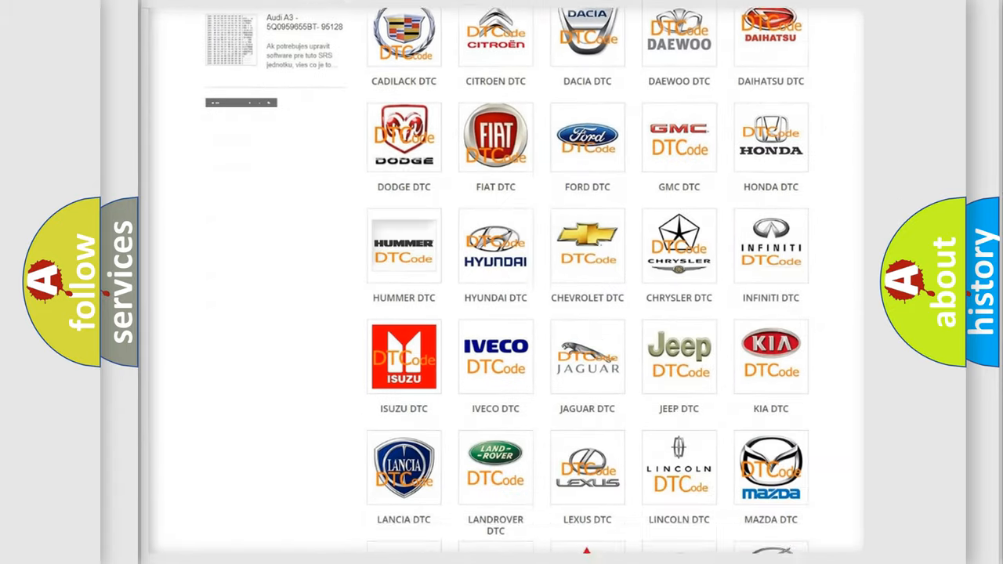
pyautogui.scroll(-3)
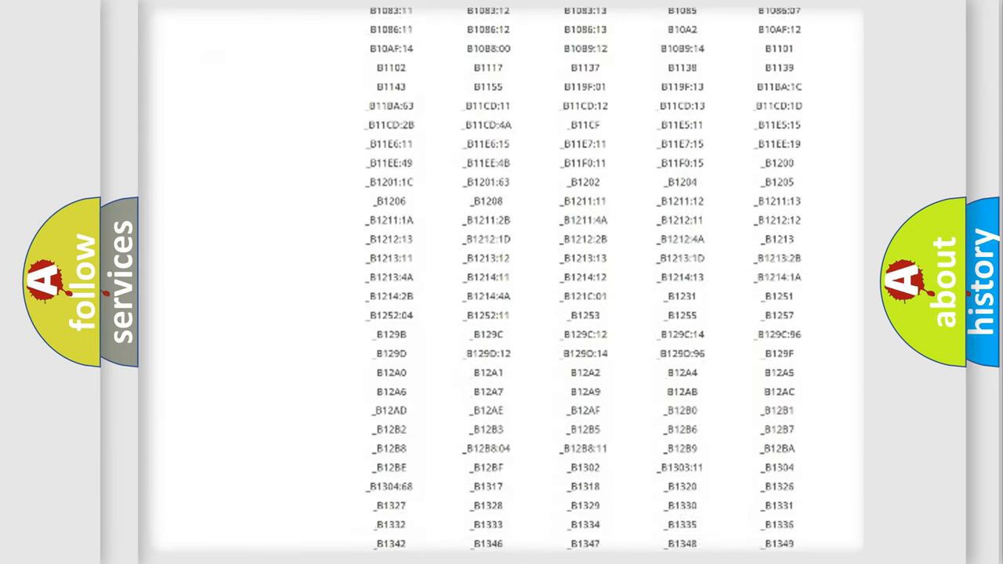
pyautogui.scroll(-3)
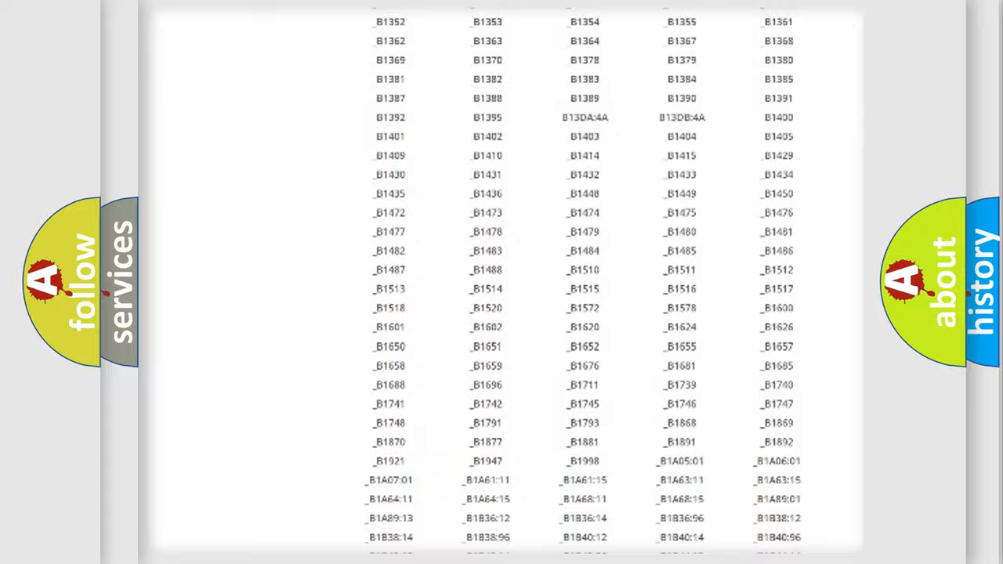